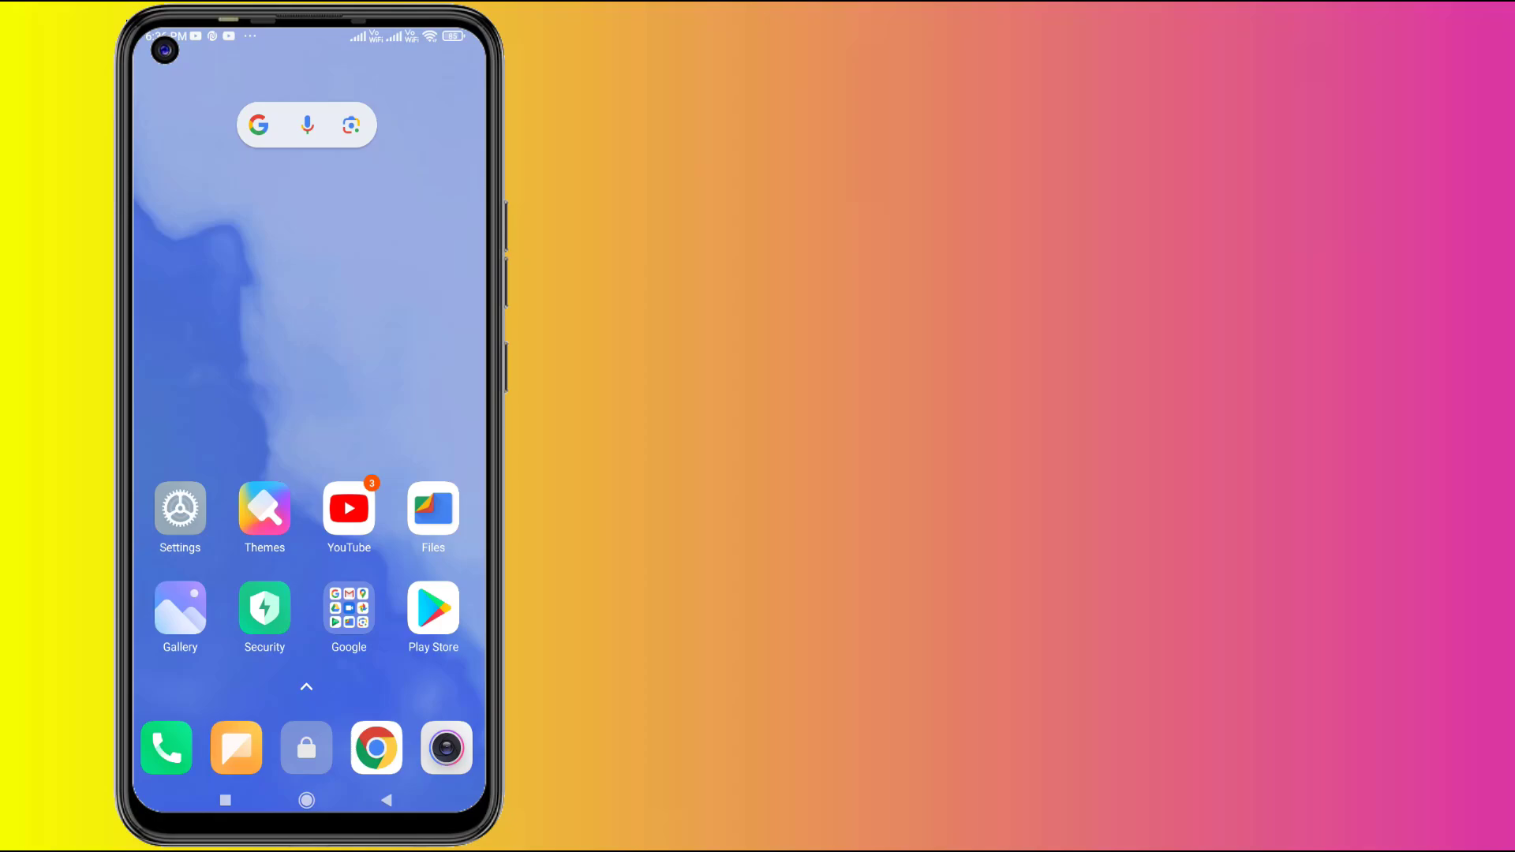
- Open Settings from the home screen and go to Apps to reach Manage apps
click(180, 508)
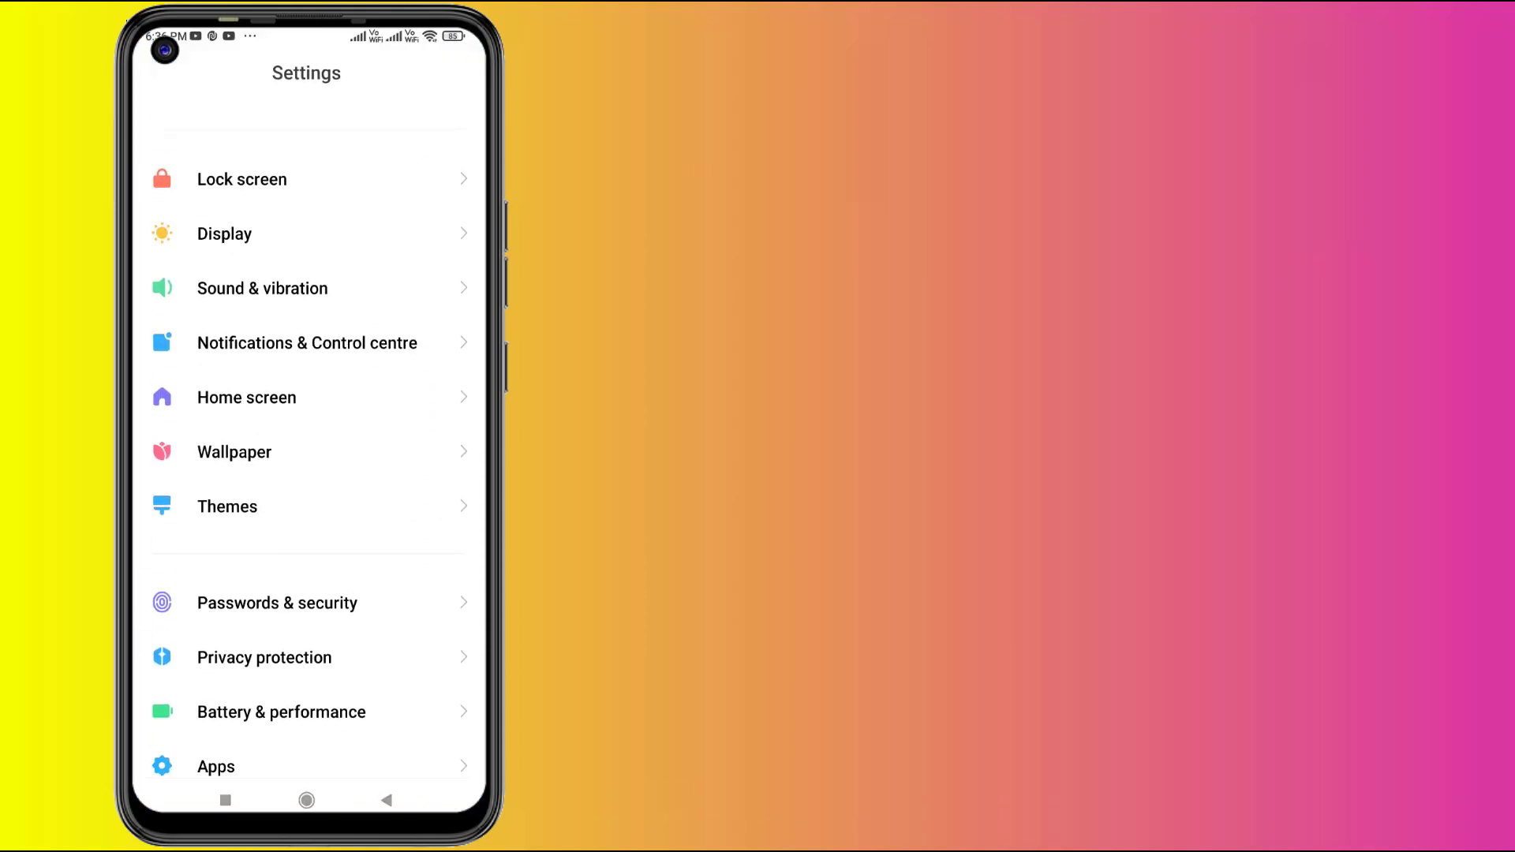
click(215, 767)
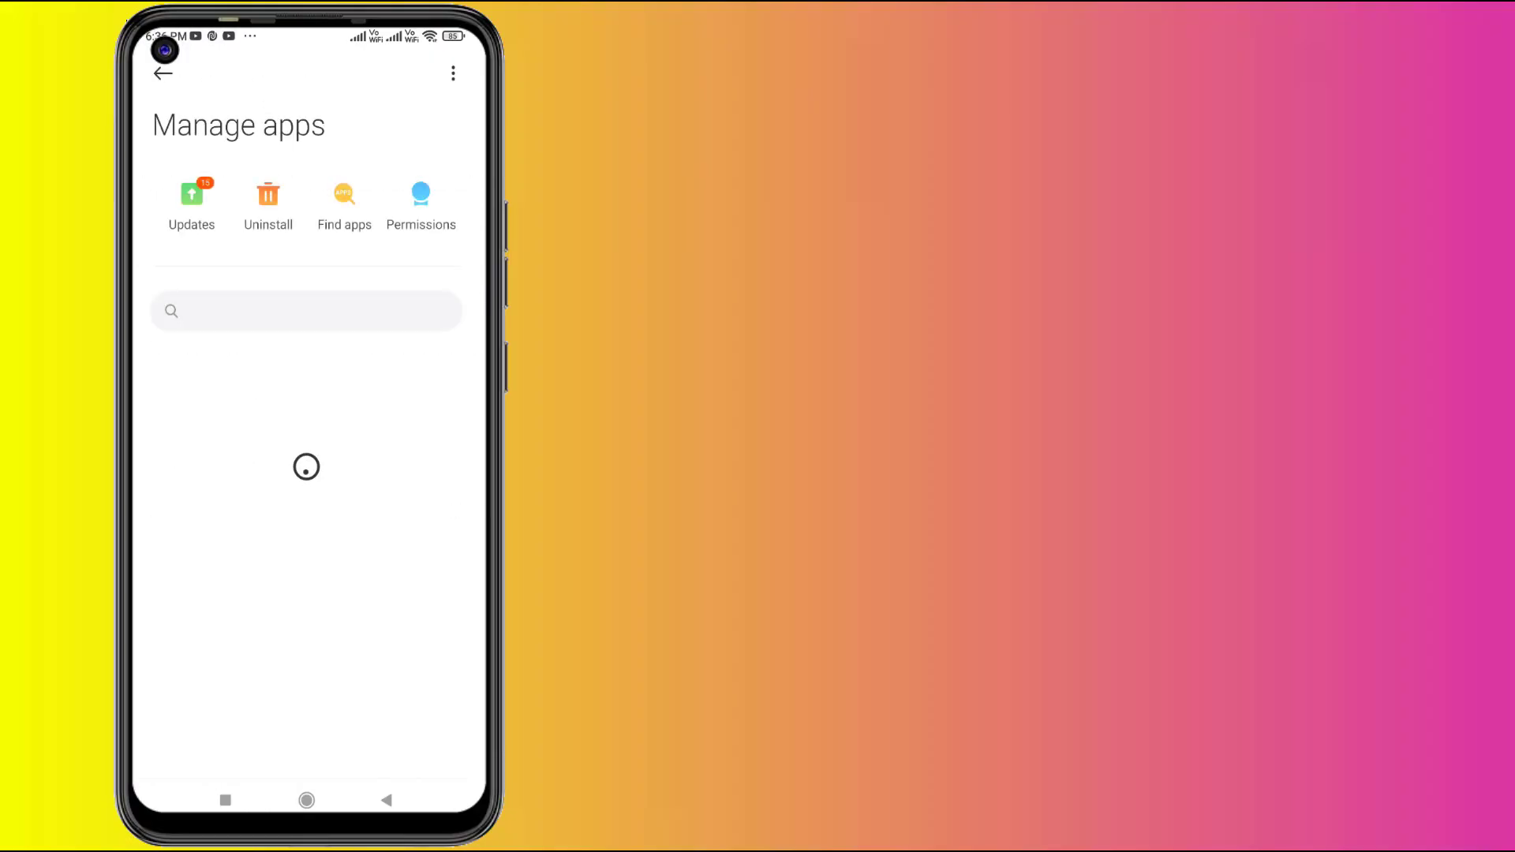
- Find Flipkart via search and clear its cache, reducing storage from 649MB to 538MB
text(f)
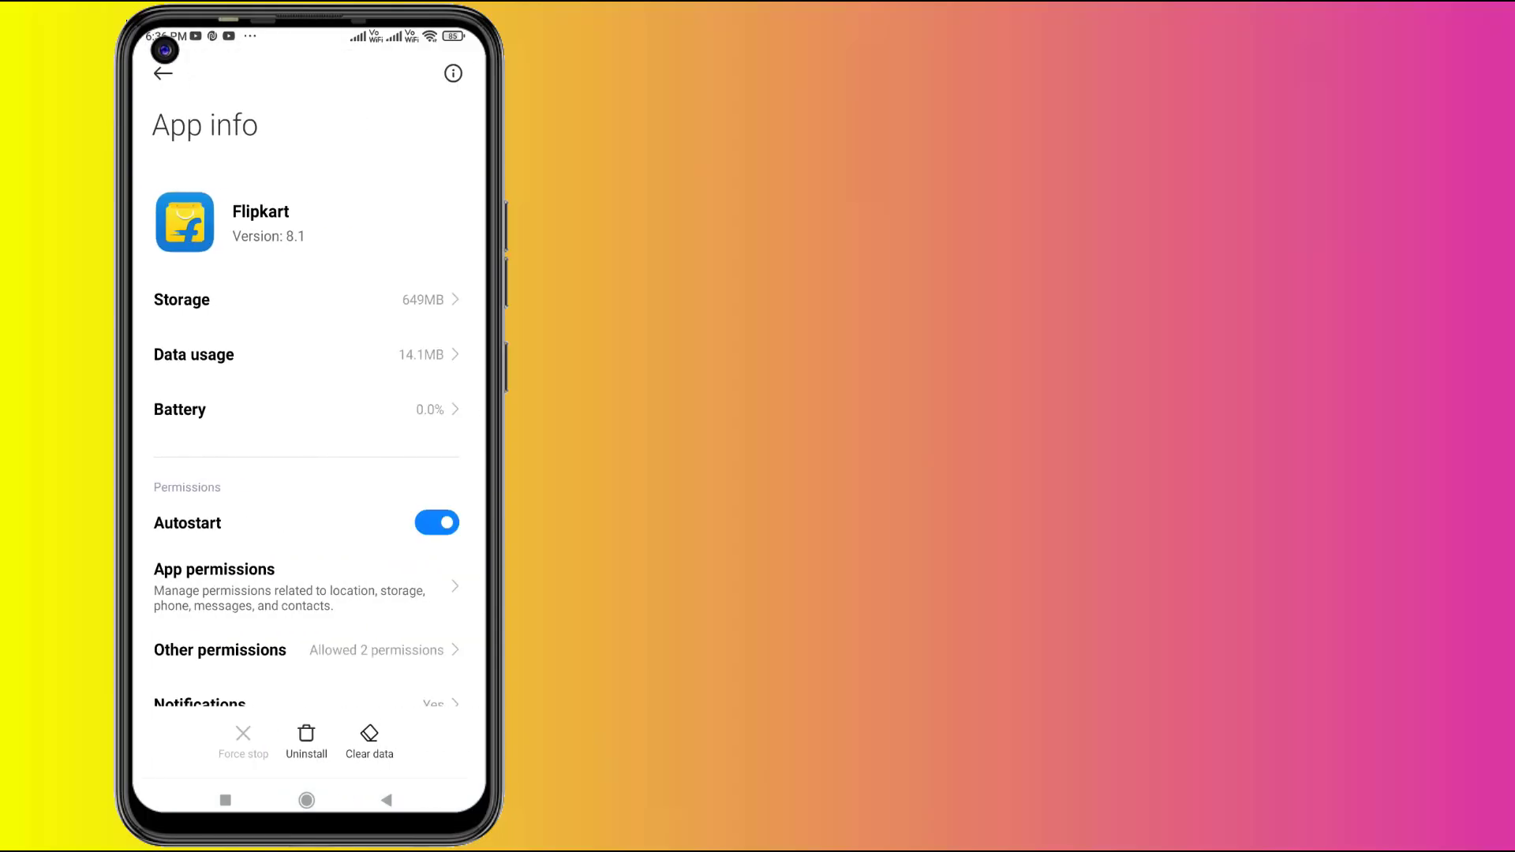
click(370, 740)
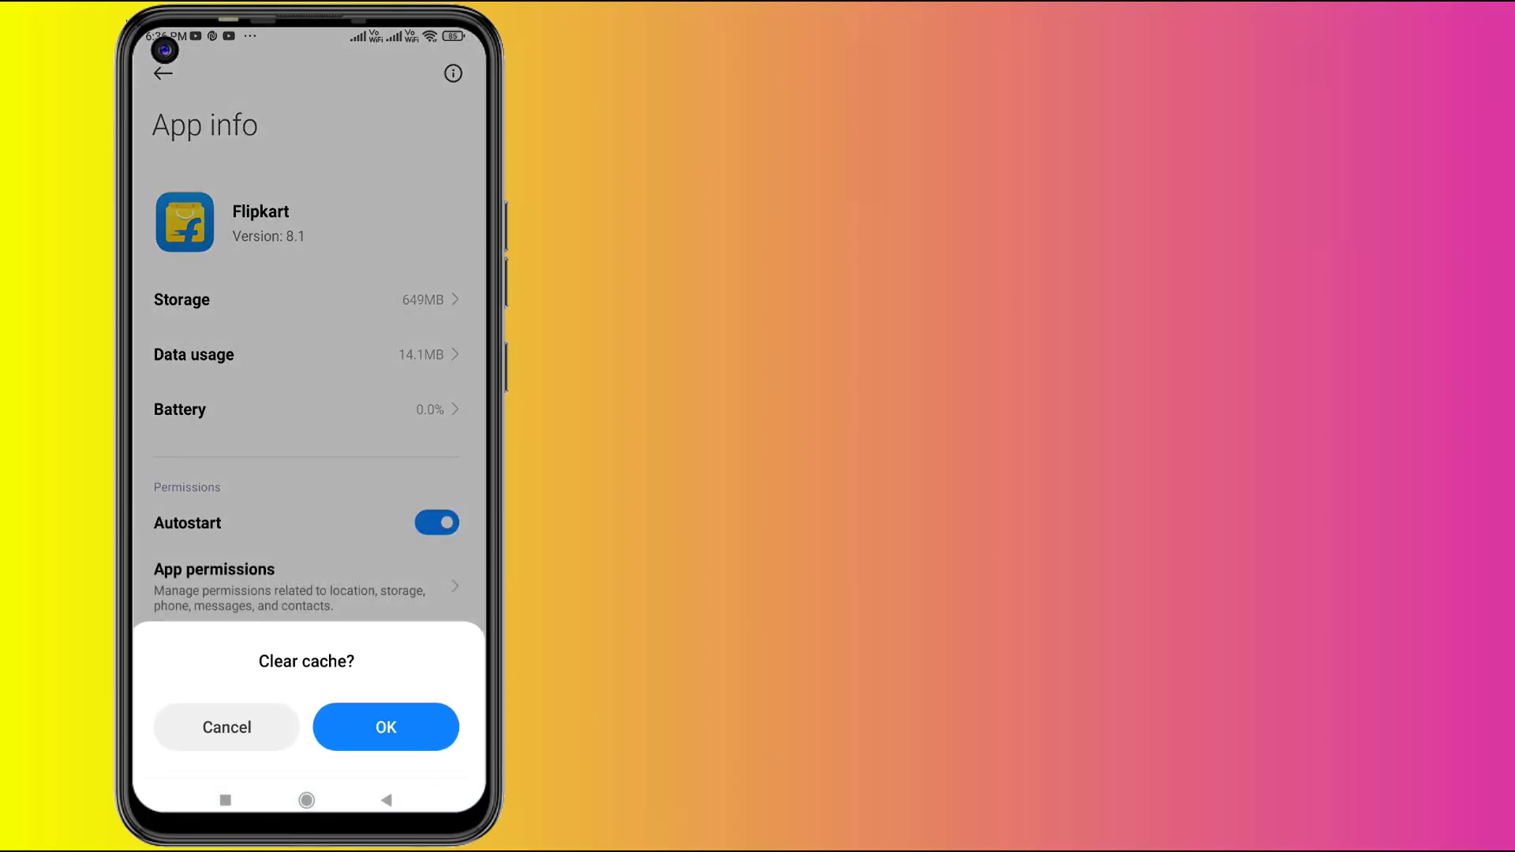
click(384, 727)
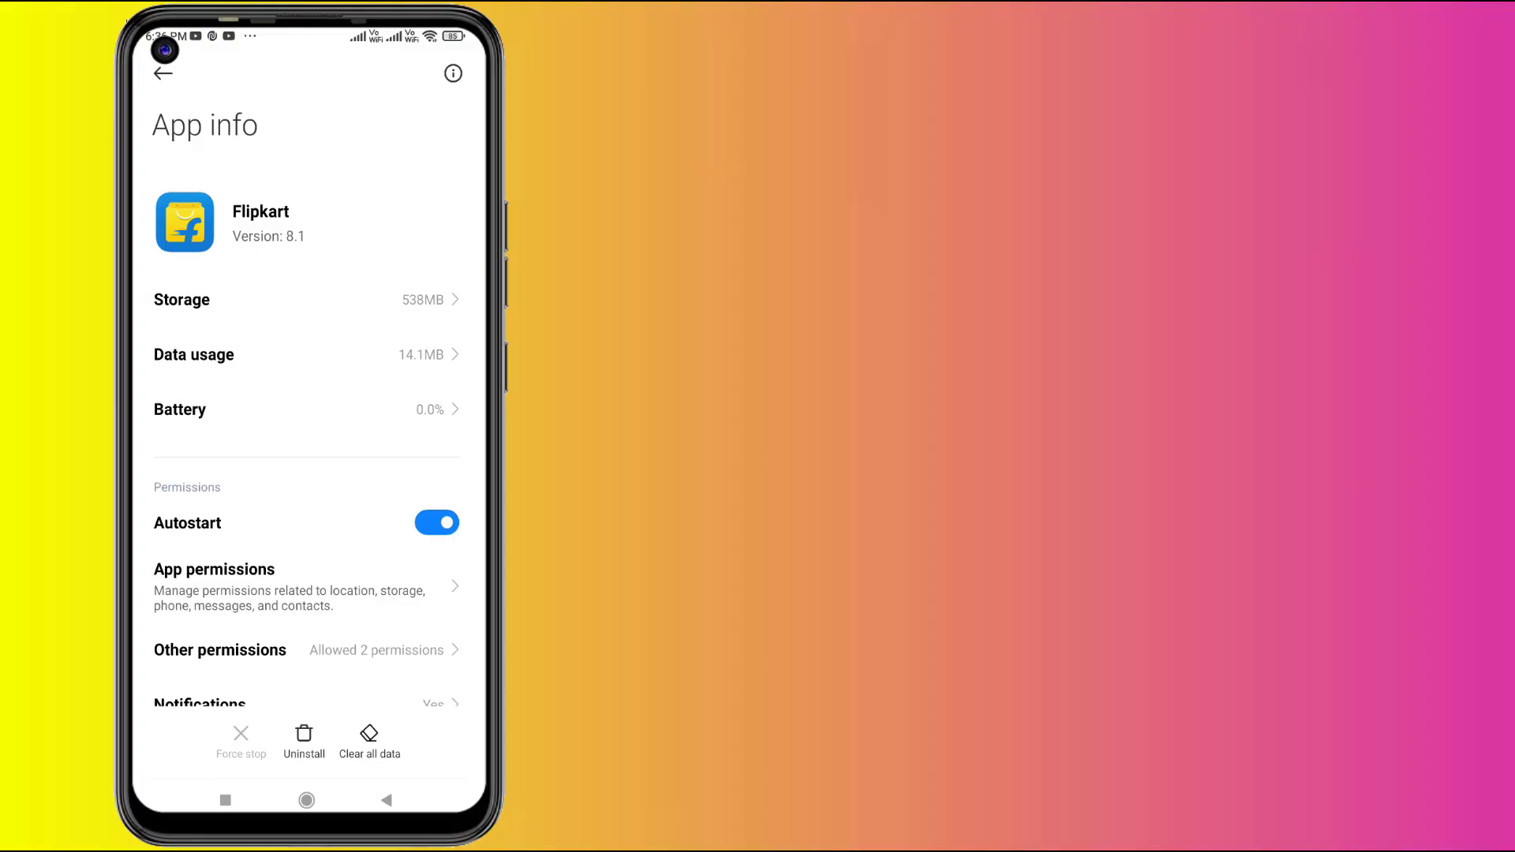
click(214, 569)
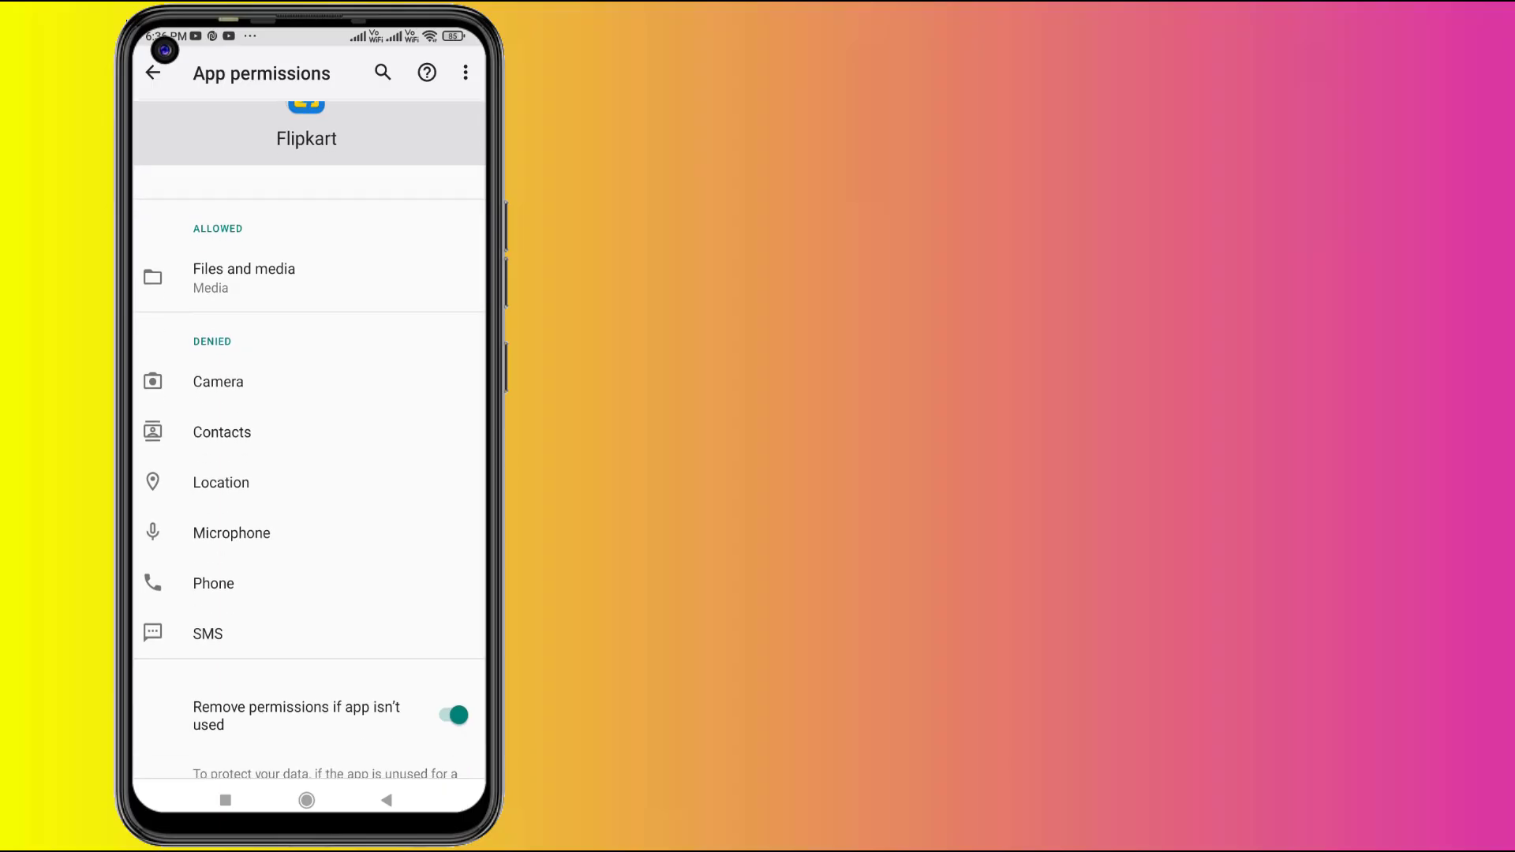
click(155, 73)
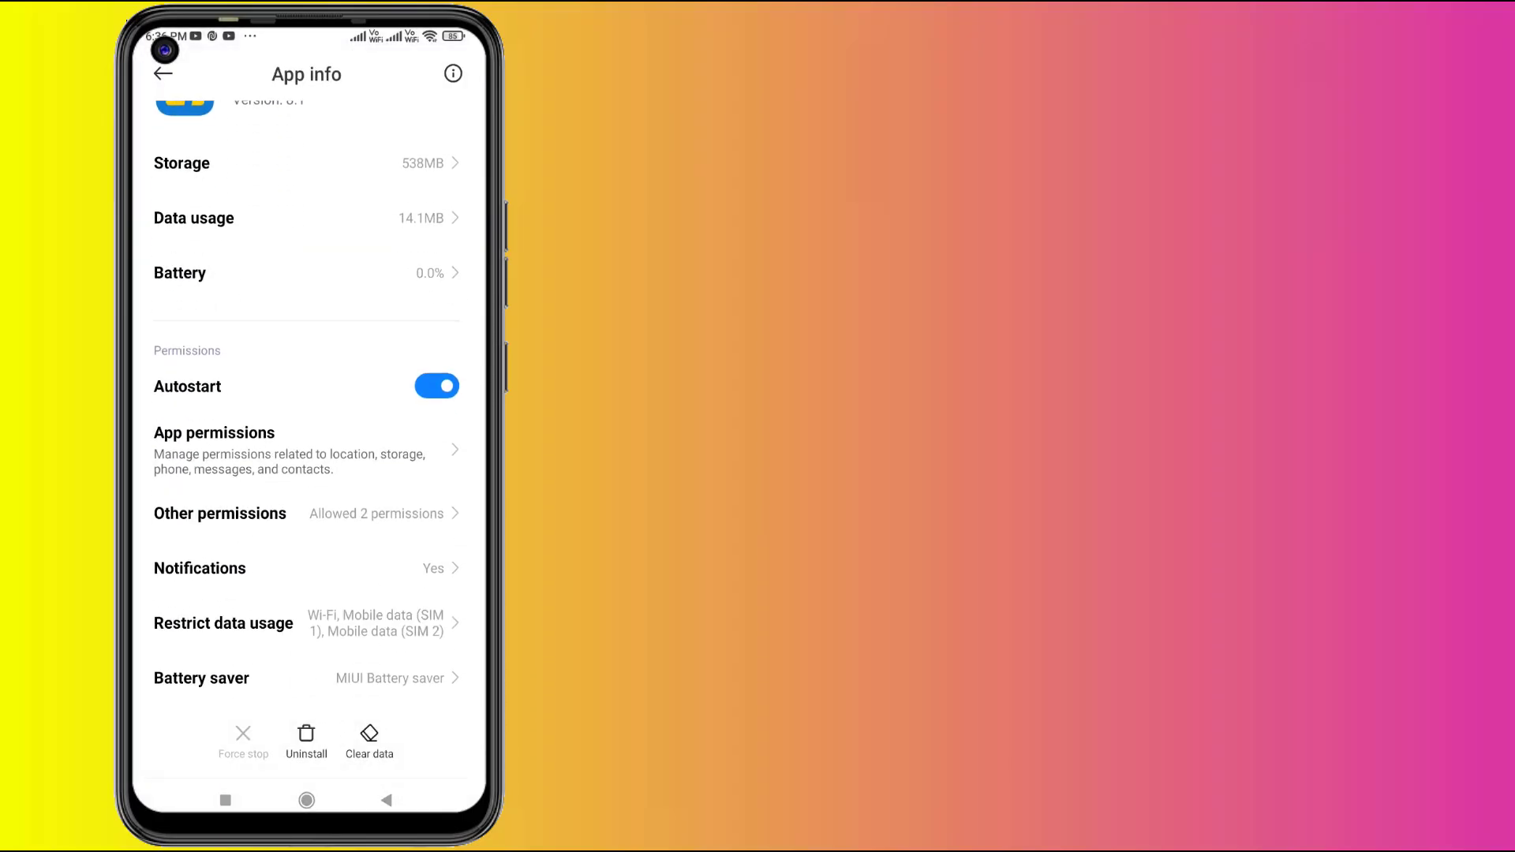
click(224, 623)
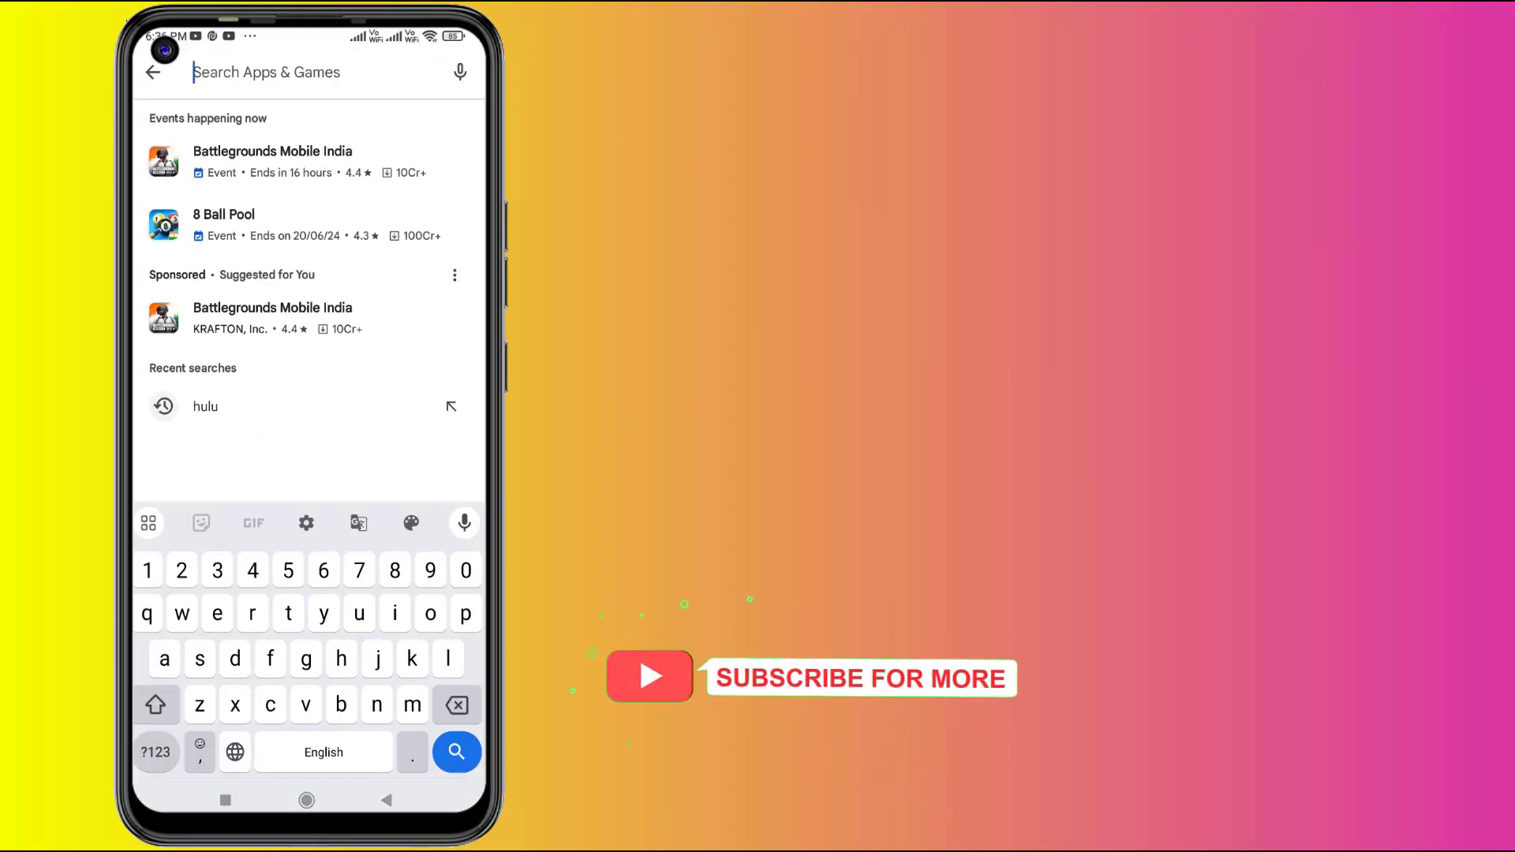
- Search Play Store for 'fl', confirm Flipkart offers an update, then return home
text(fl)
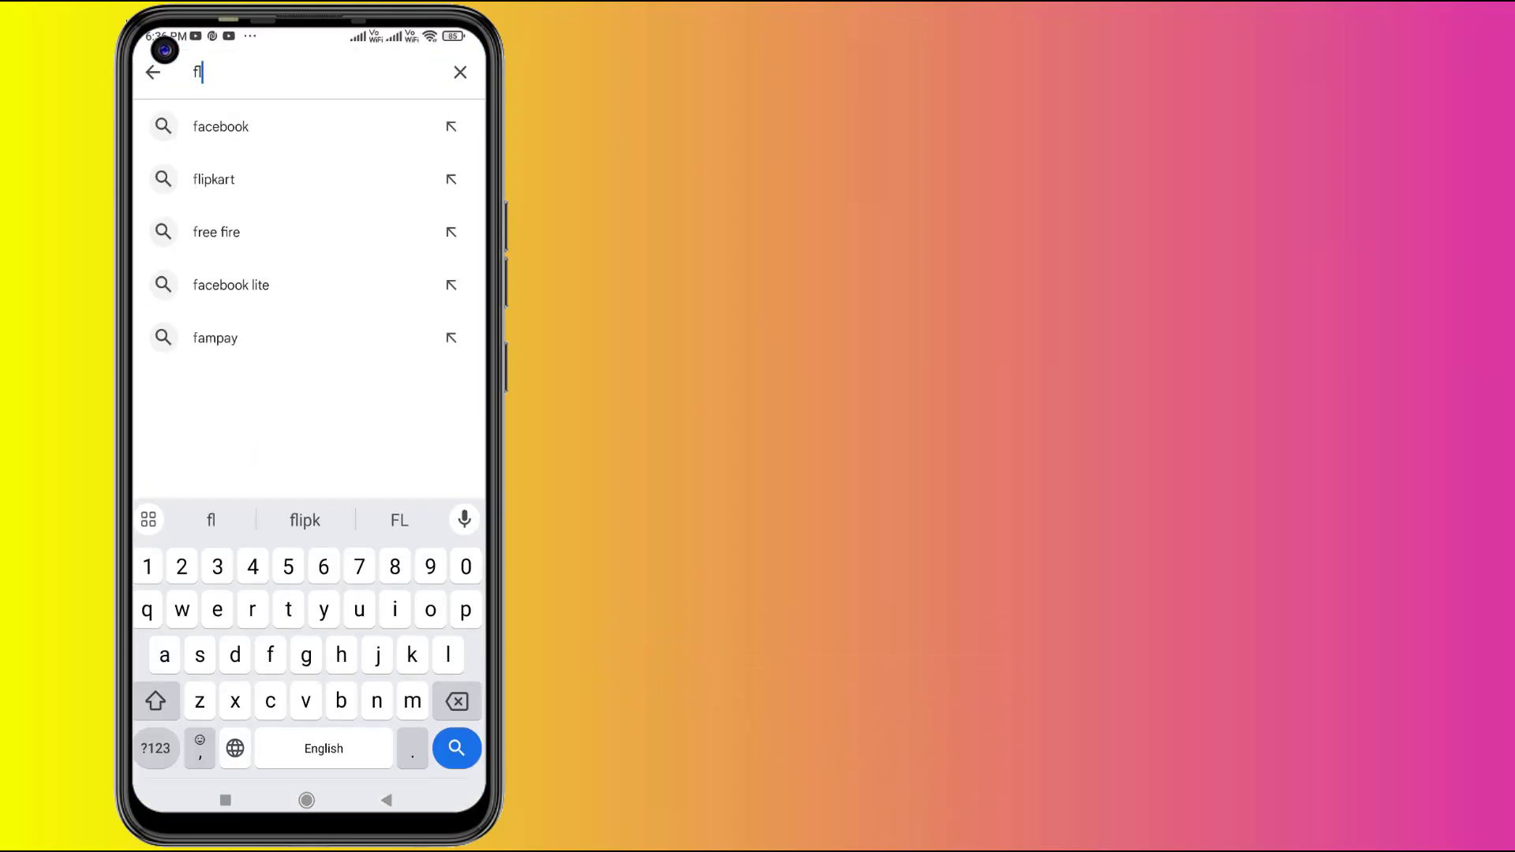
click(212, 179)
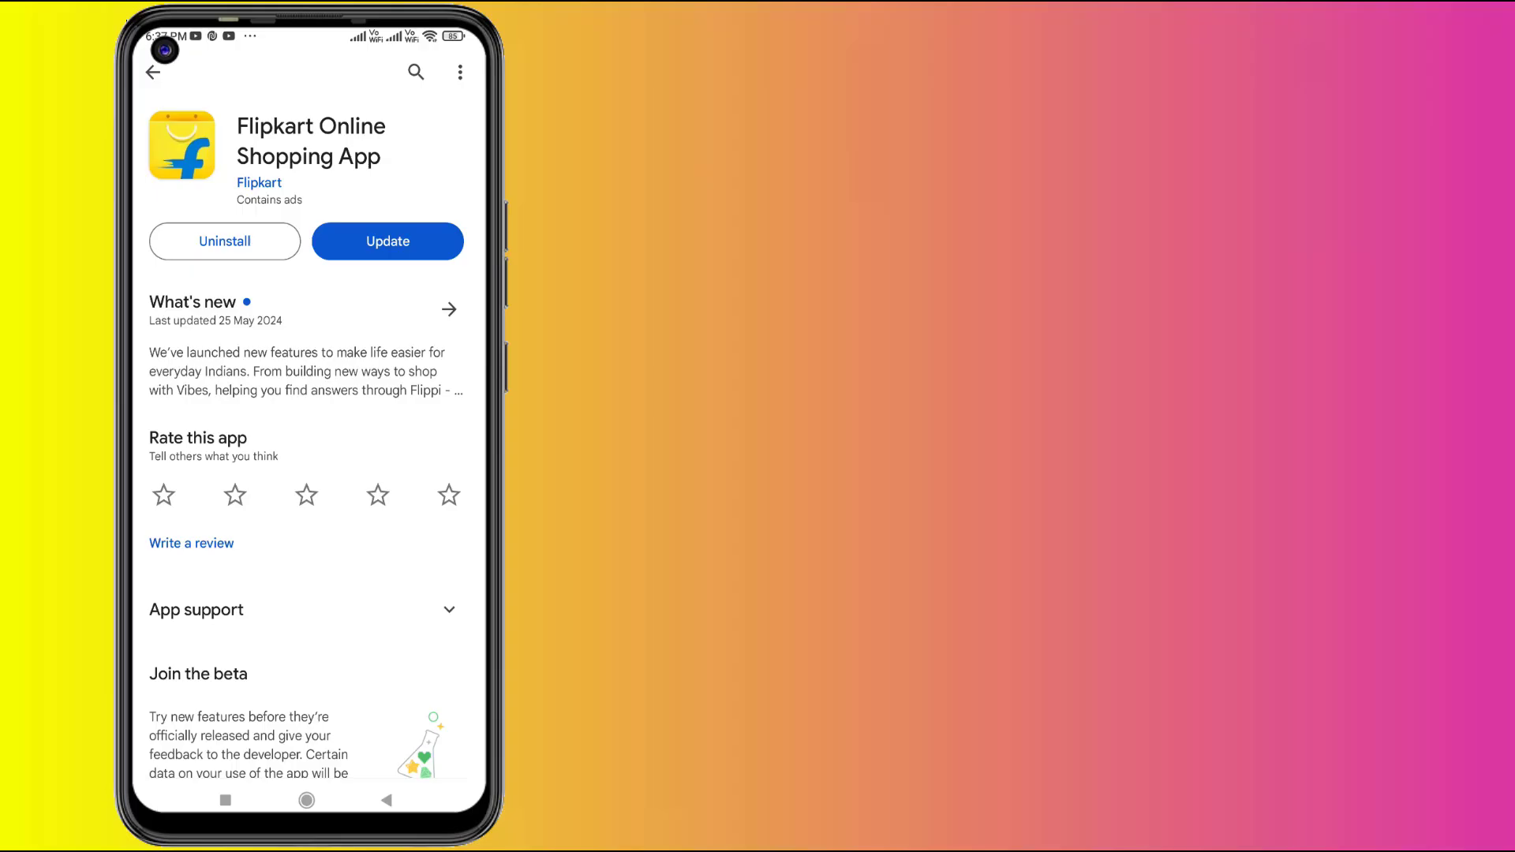
click(306, 801)
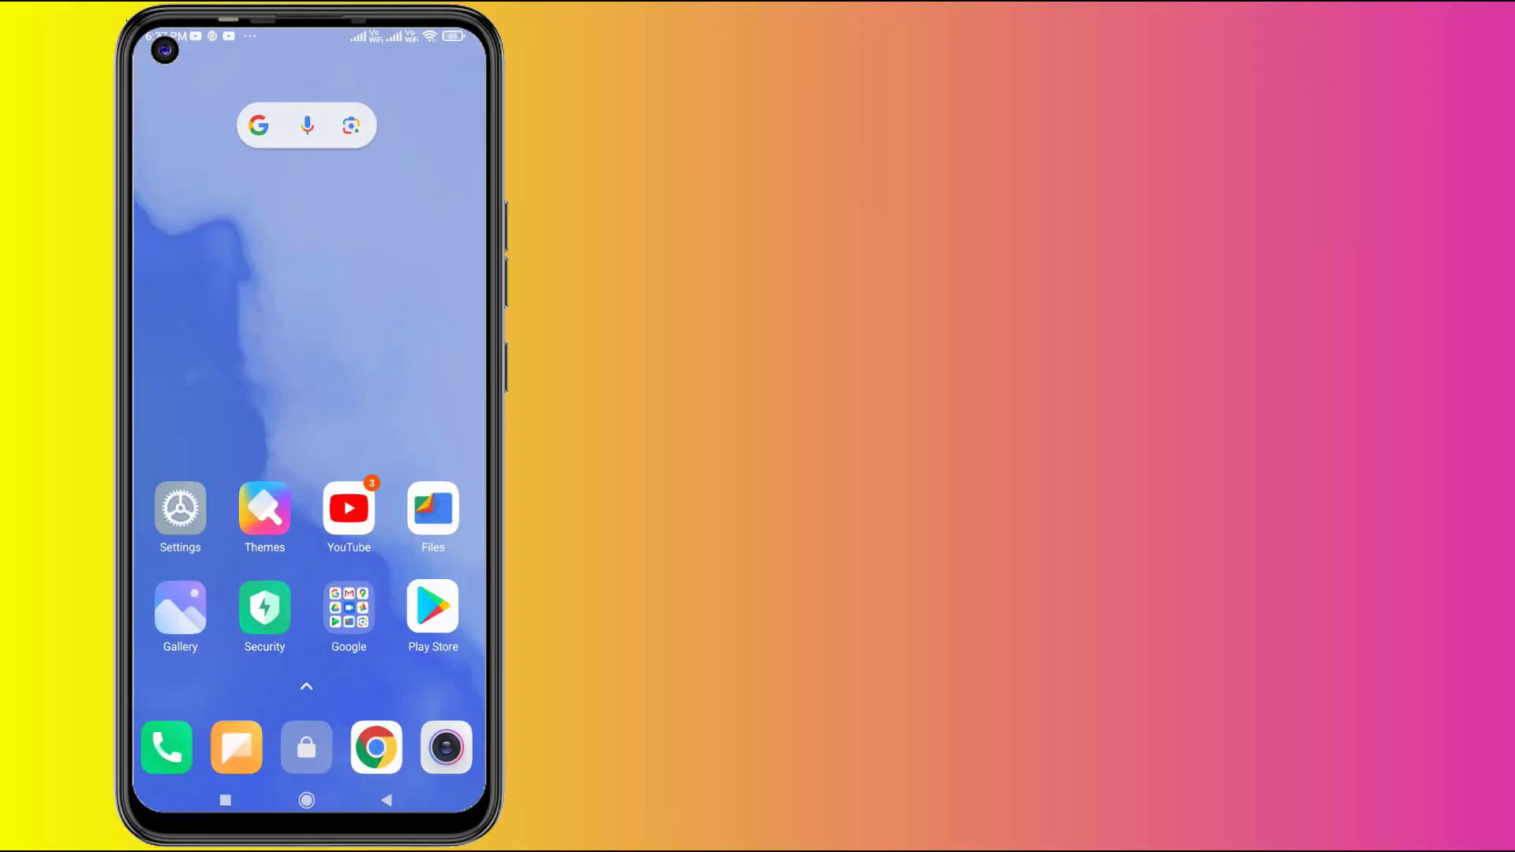